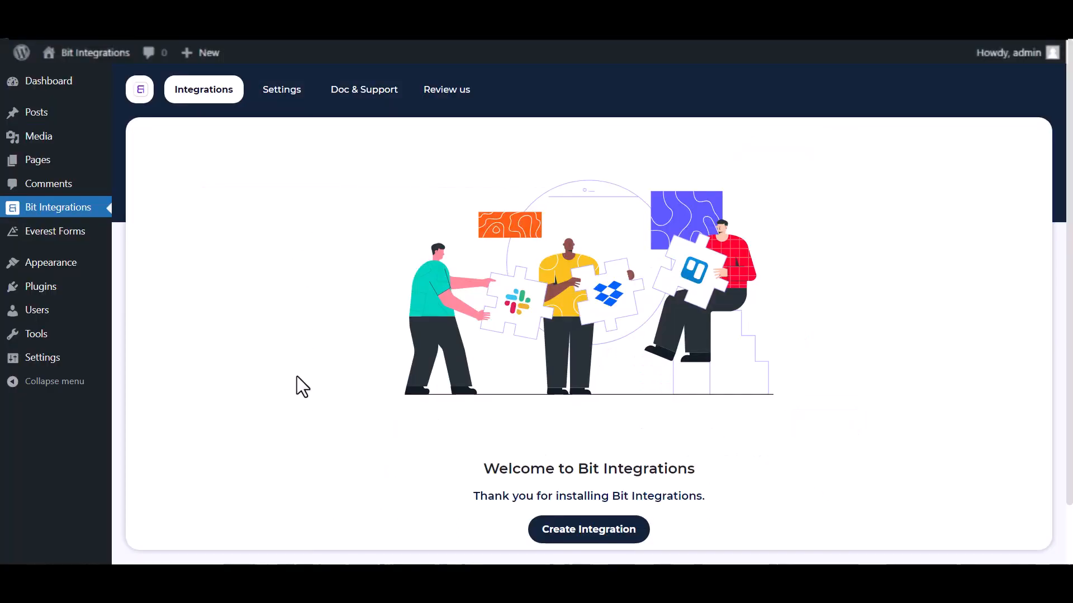
# Create a new integration with Everest Forms as trigger and select its Contact Form.
pyautogui.click(588, 529)
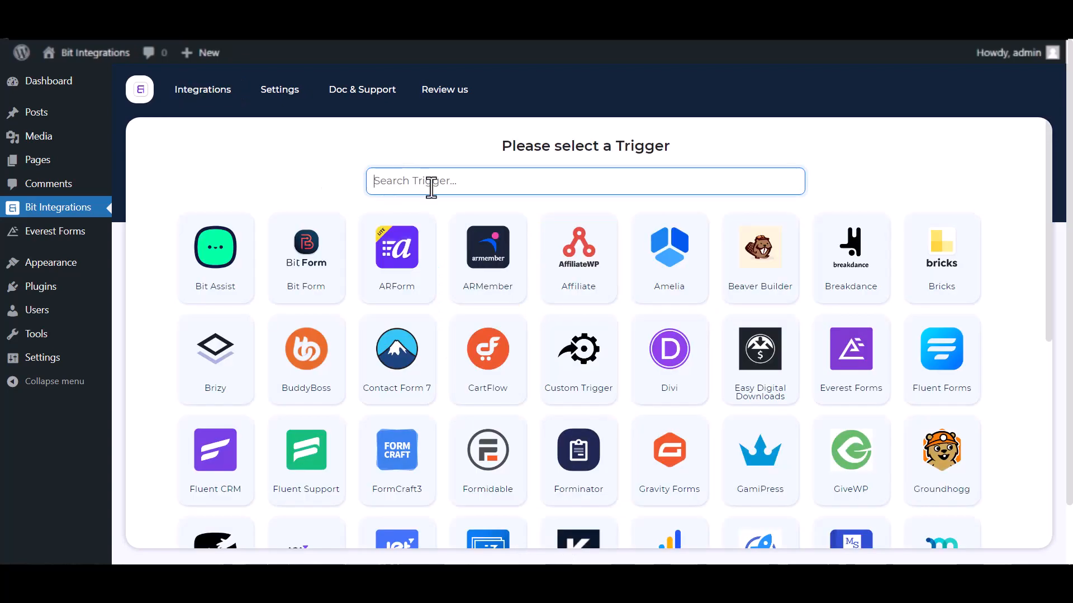
pyautogui.write('eve')
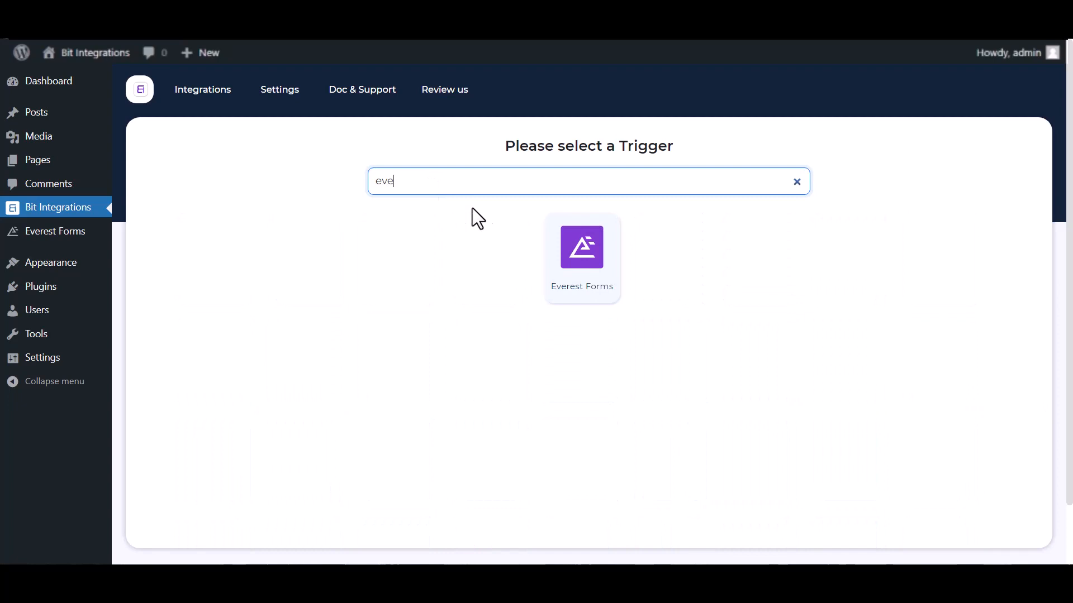
pyautogui.click(581, 257)
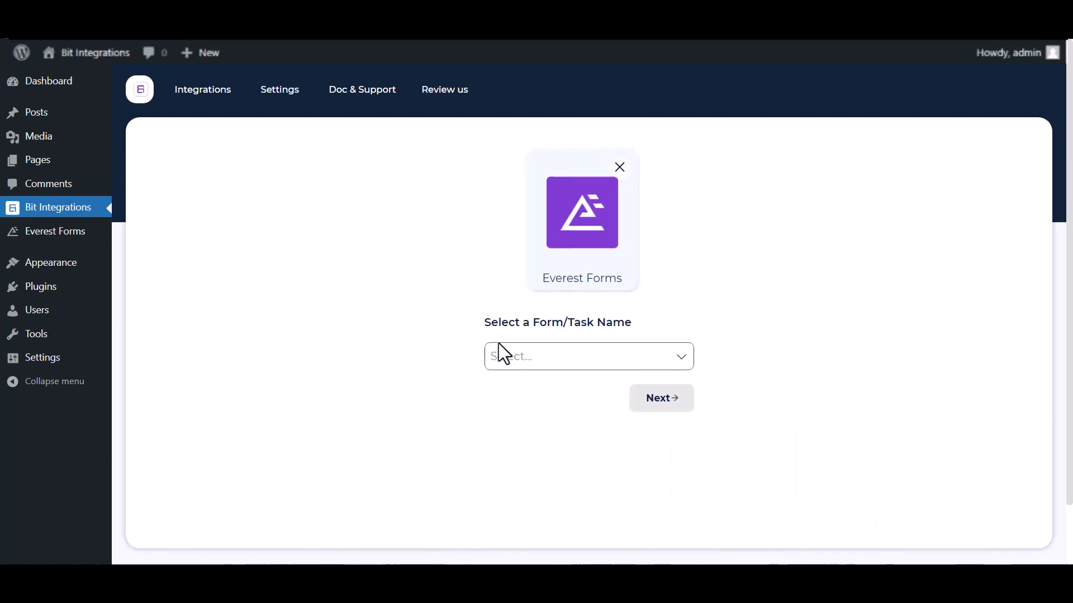
pyautogui.click(588, 355)
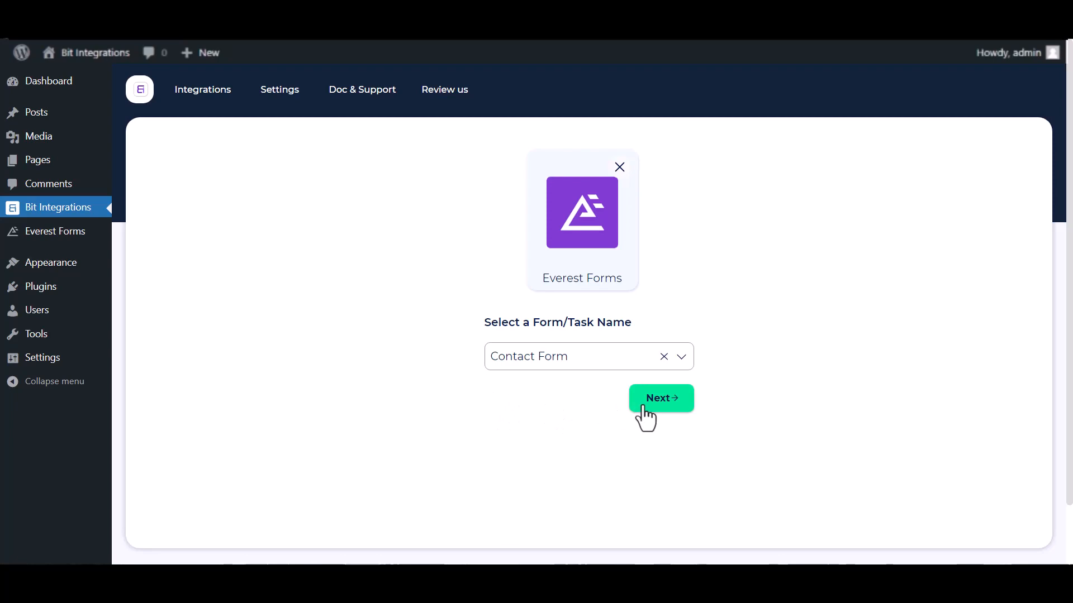
# Choose Telegram as the action and reach its Bot API Key field.
pyautogui.click(660, 398)
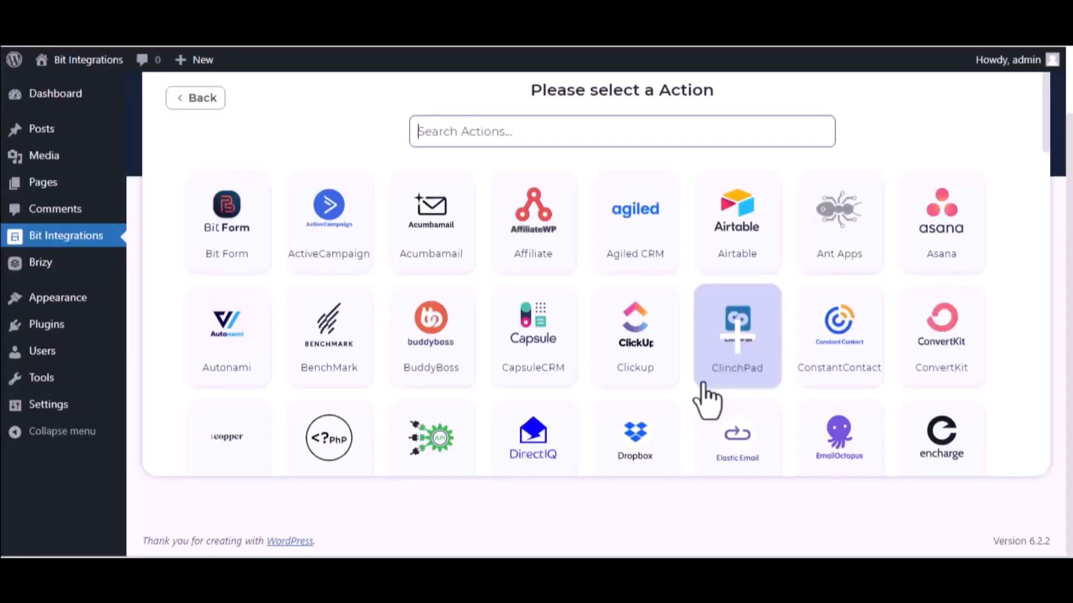
pyautogui.write('tele')
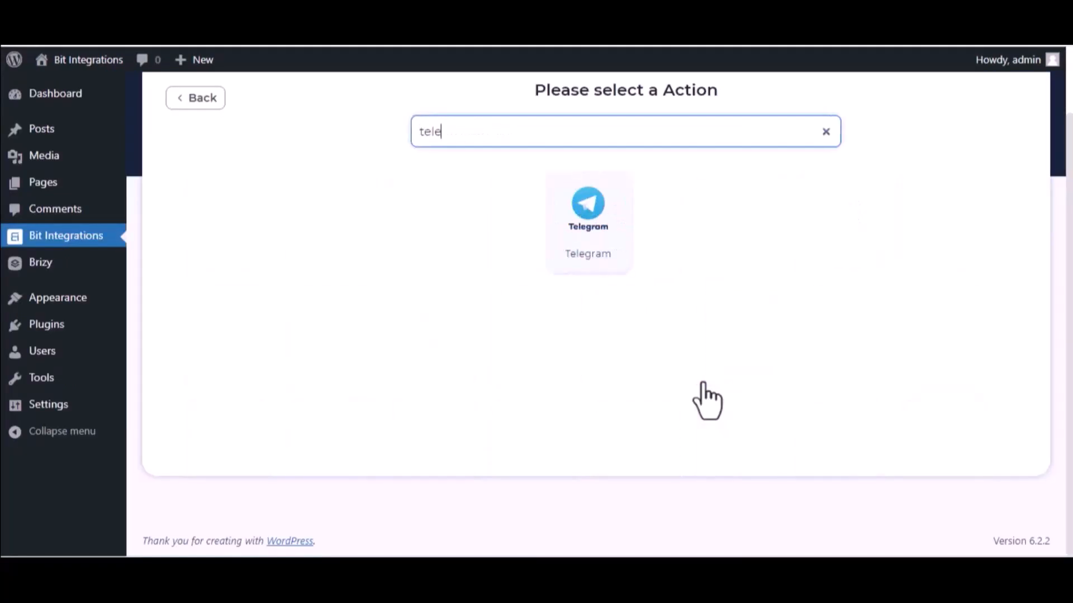
pyautogui.click(588, 213)
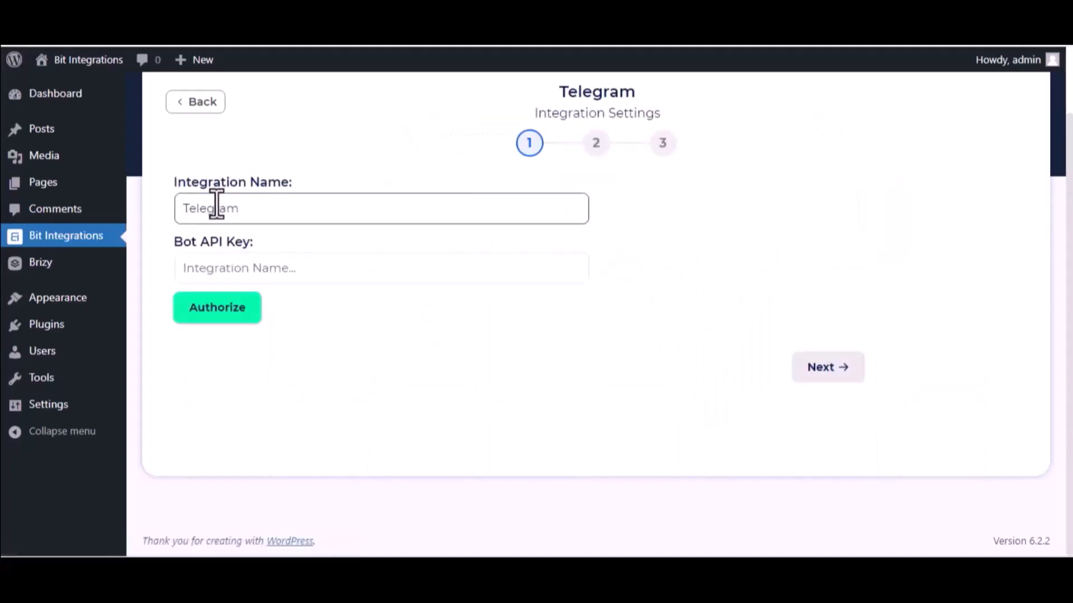
pyautogui.click(381, 267)
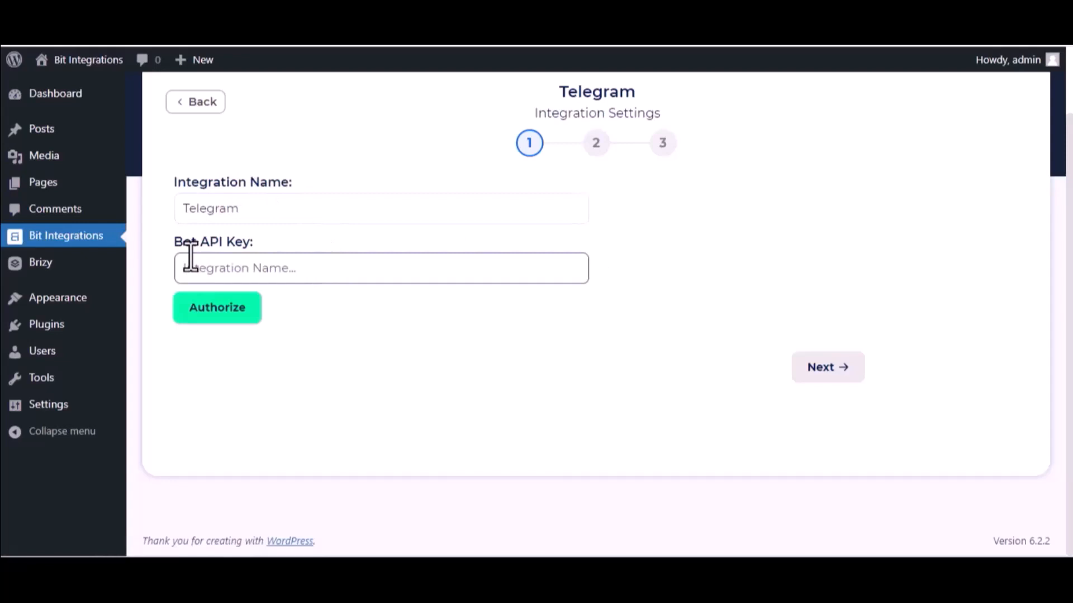
pyautogui.moveTo(383, 403)
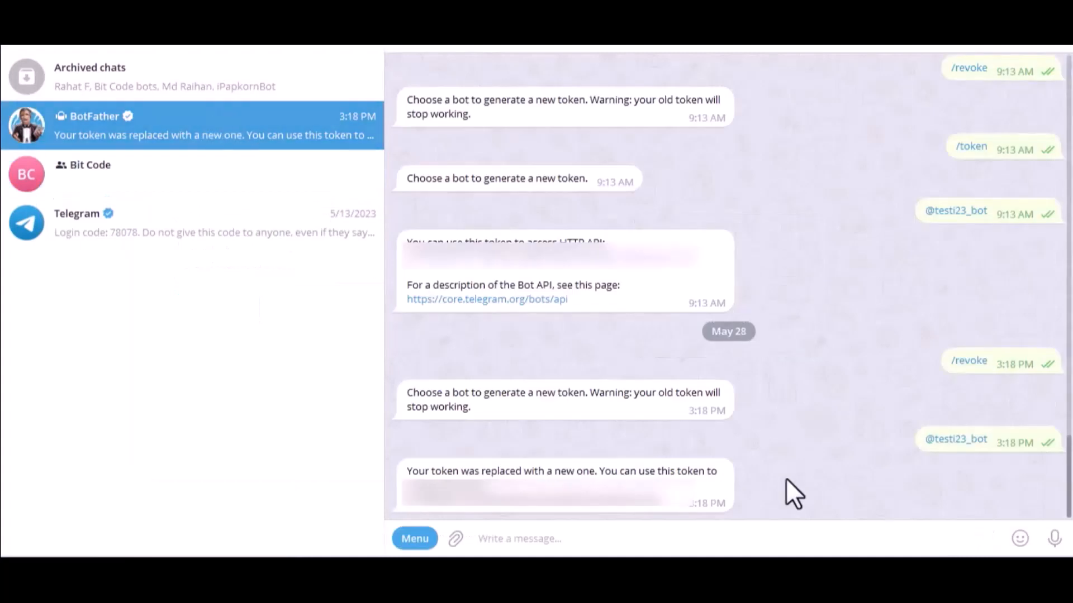
pyautogui.moveTo(1026, 209)
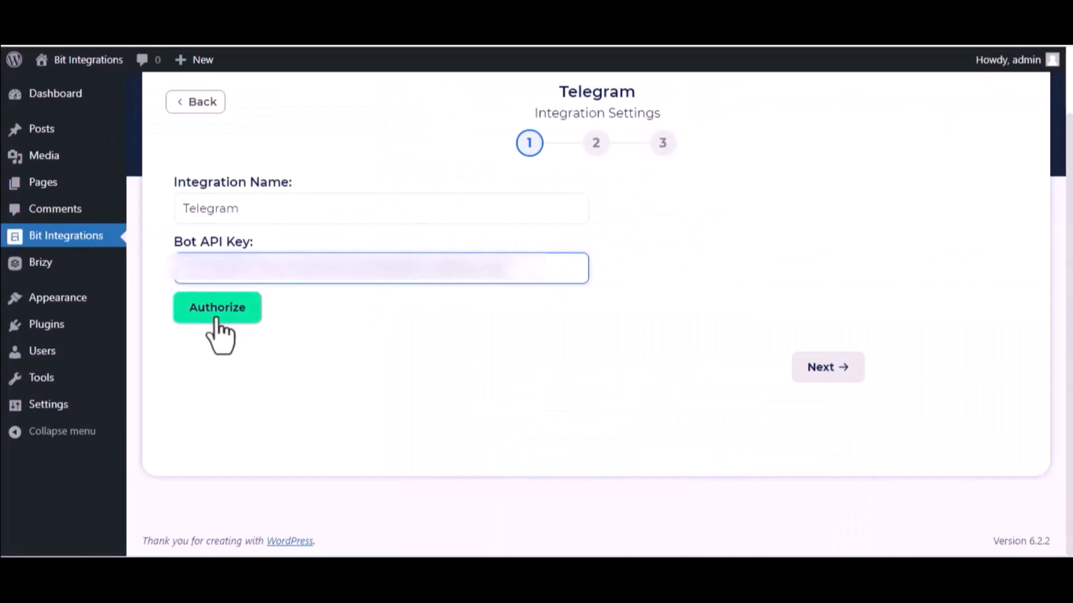
# Authorize the Telegram bot API key and dismiss the 'Authorized Successfully' notice.
pyautogui.click(217, 307)
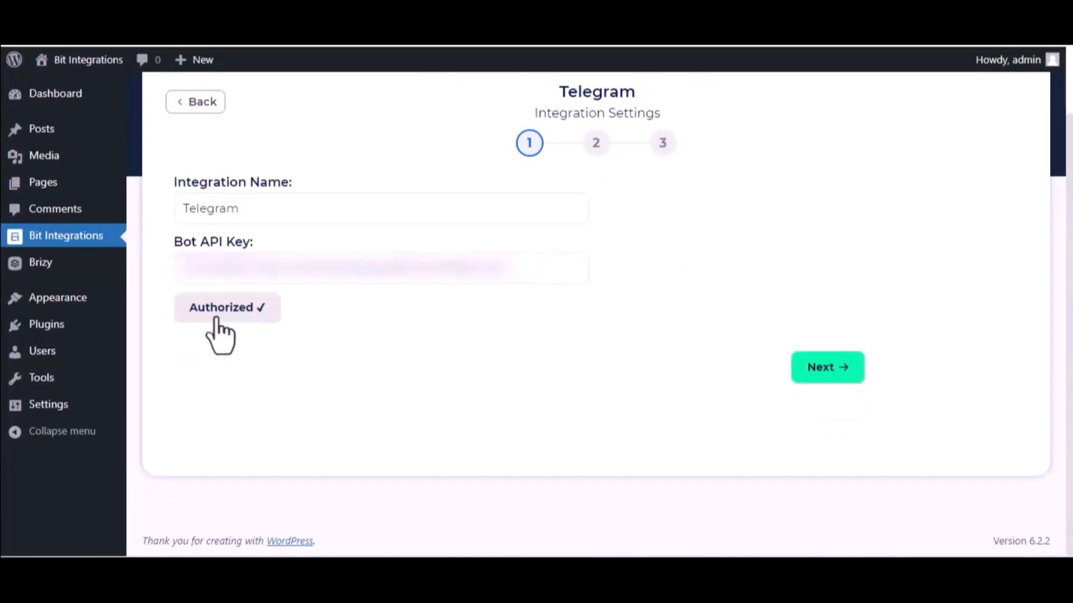
pyautogui.click(227, 307)
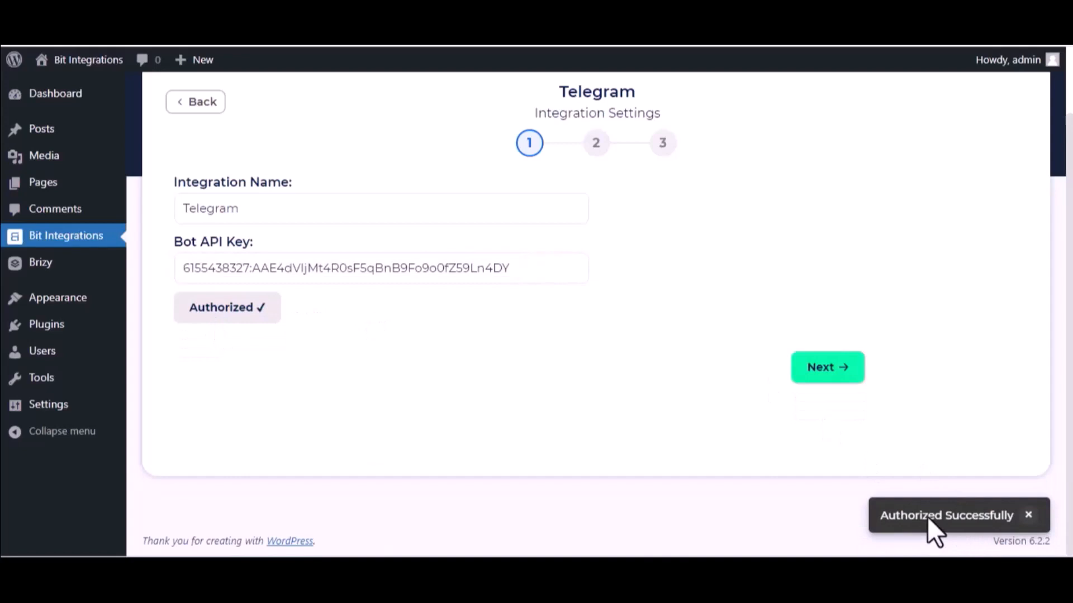
pyautogui.click(827, 366)
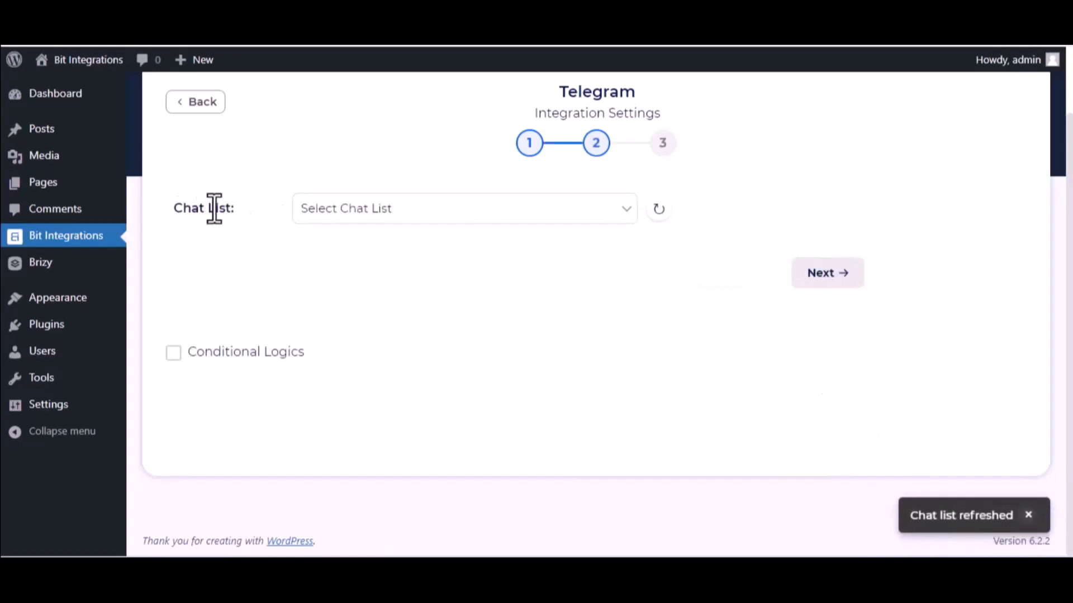
# Select the Bit Code chat and begin the message with a 'Name:' label.
pyautogui.click(462, 209)
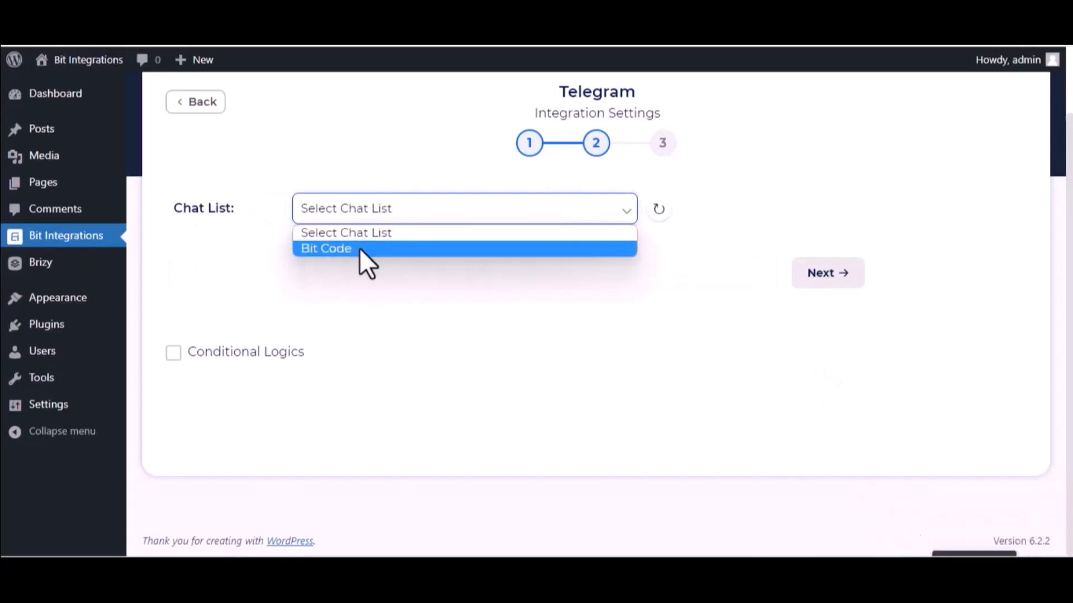
pyautogui.click(326, 248)
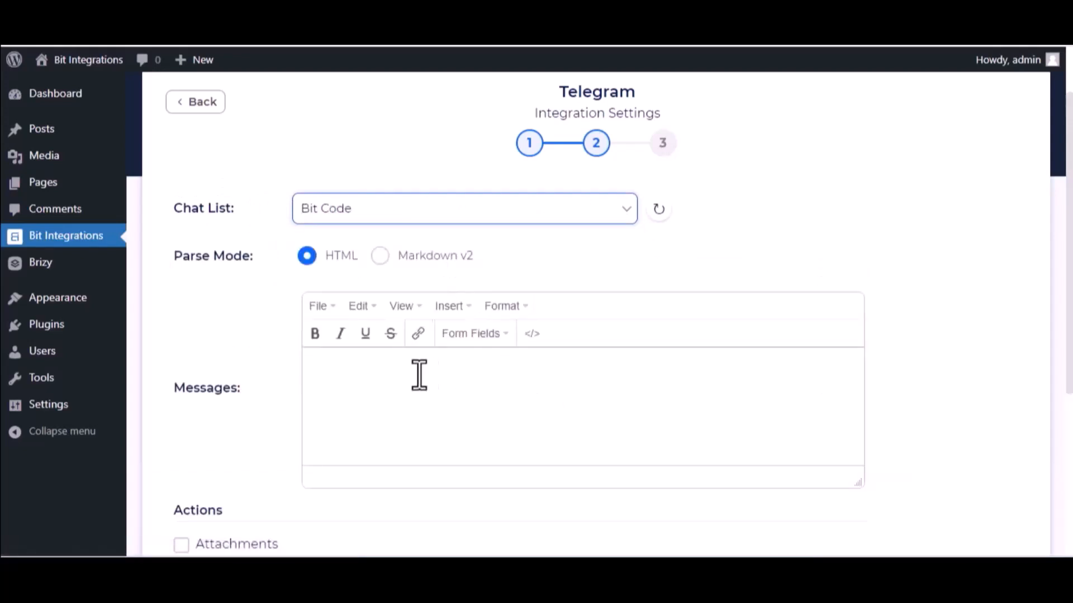
pyautogui.write('N')
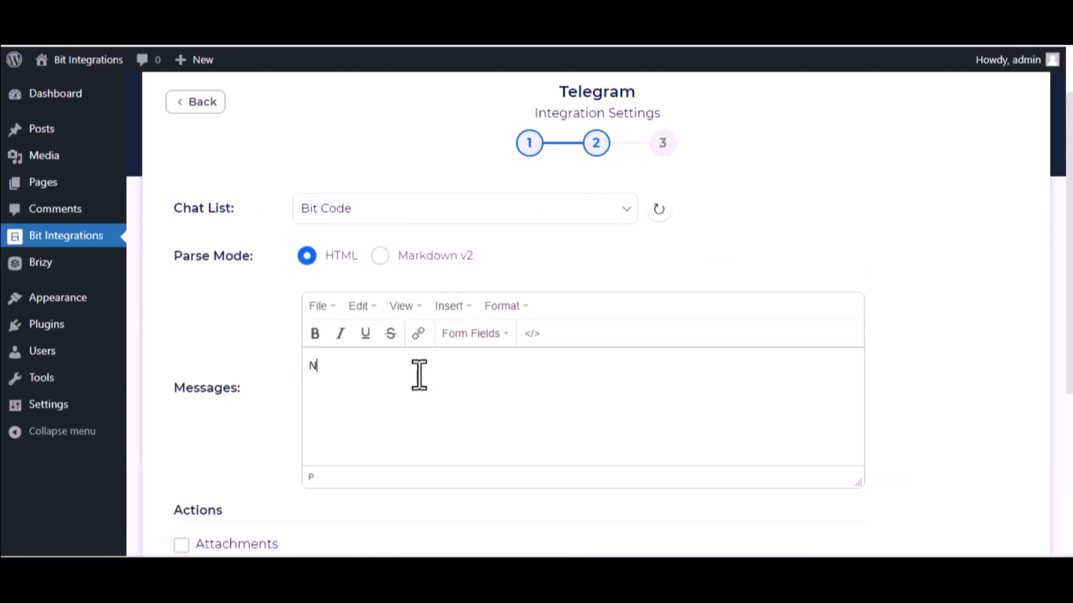
pyautogui.write('Name: ${sxtahdnkbqwbcoemjumcbsnzvhsobmalozu')
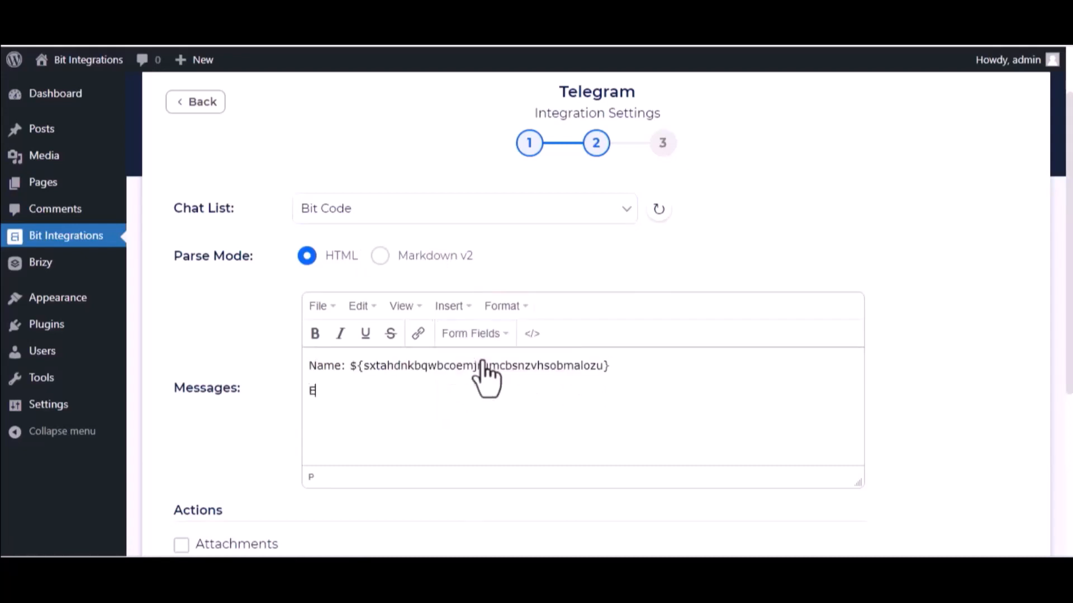
# Insert the Email and Phone form fields into the message body.
pyautogui.click(474, 333)
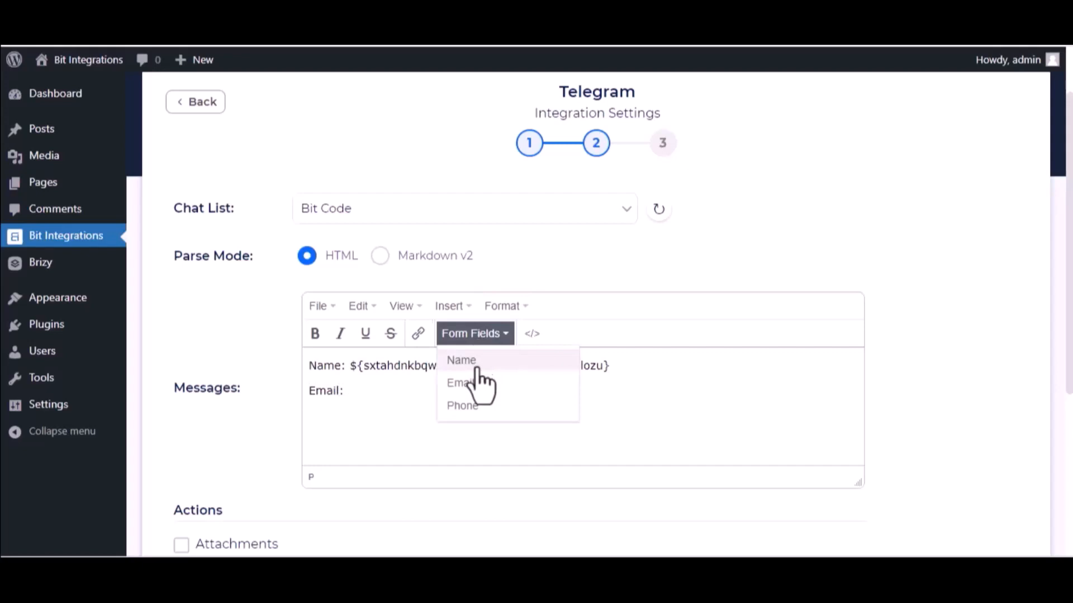
pyautogui.click(456, 382)
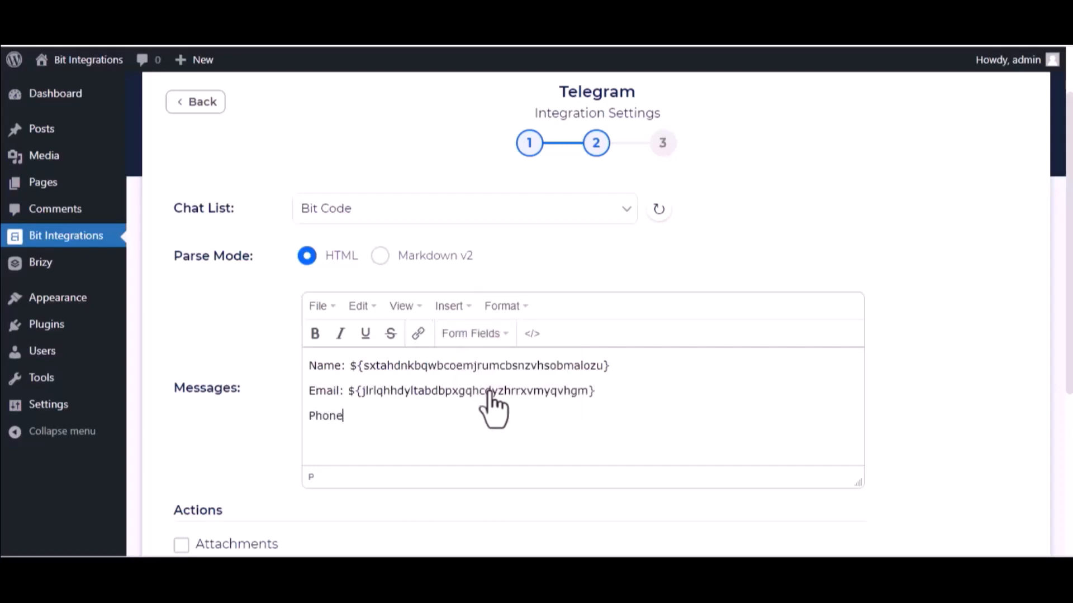
pyautogui.click(470, 333)
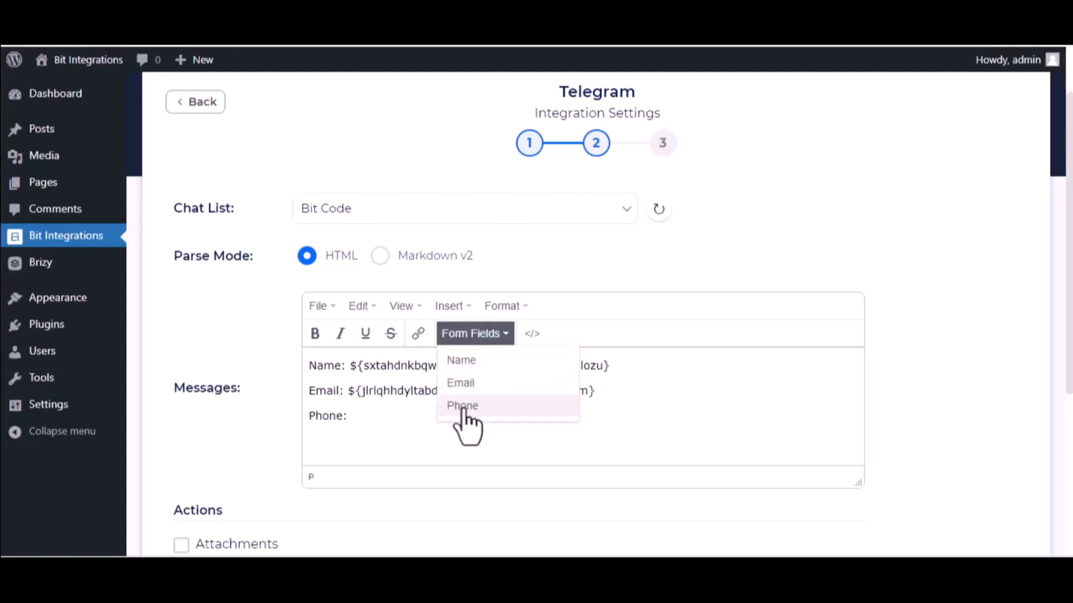
pyautogui.click(463, 406)
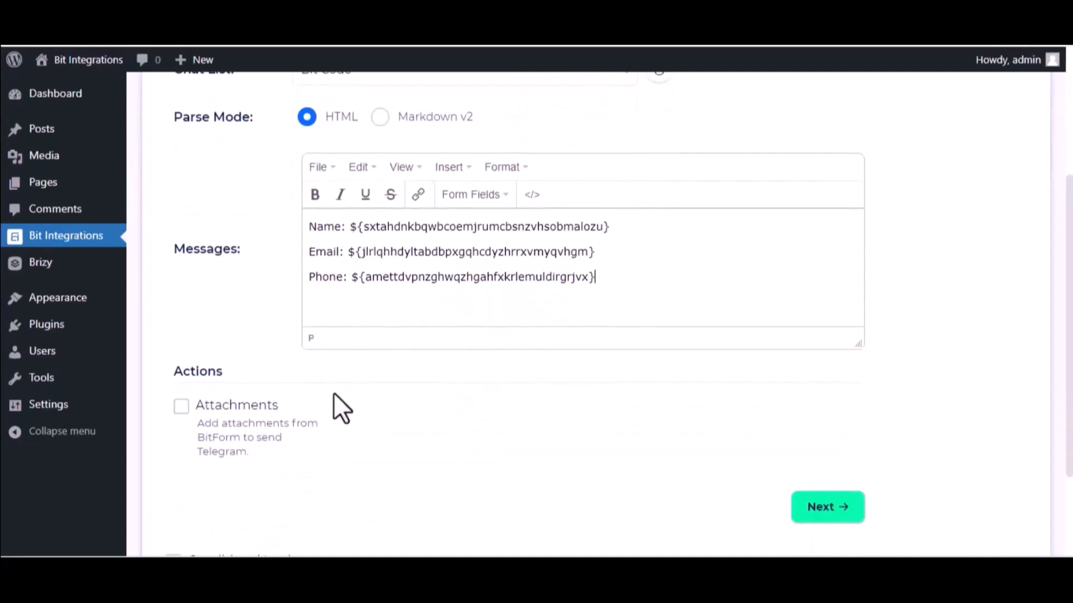
# Skip Conditional Logics and continue to the final integration step.
pyautogui.scroll(-3)
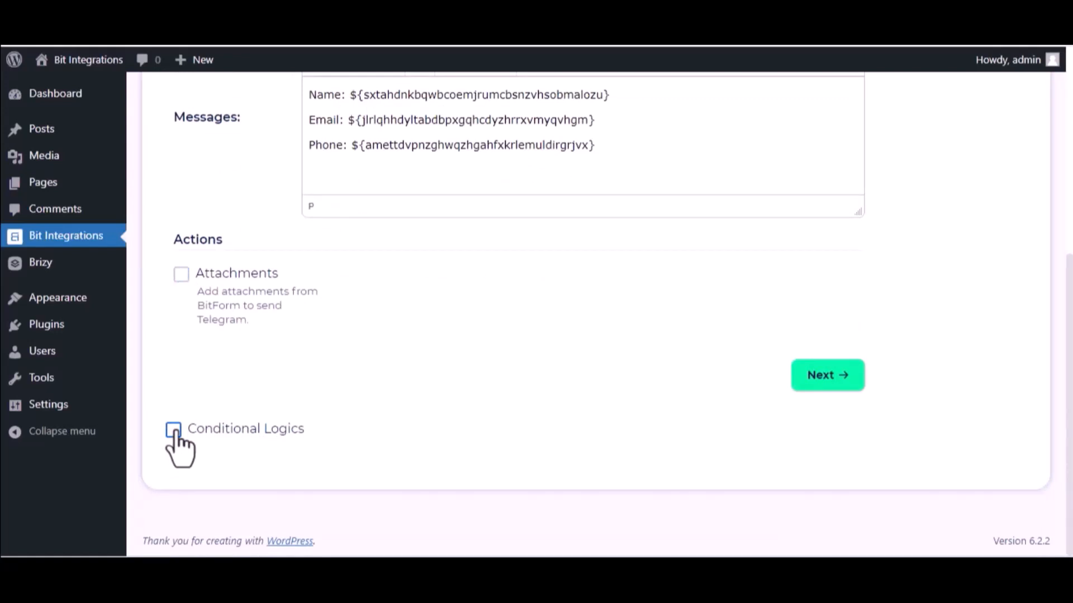
pyautogui.moveTo(827, 376)
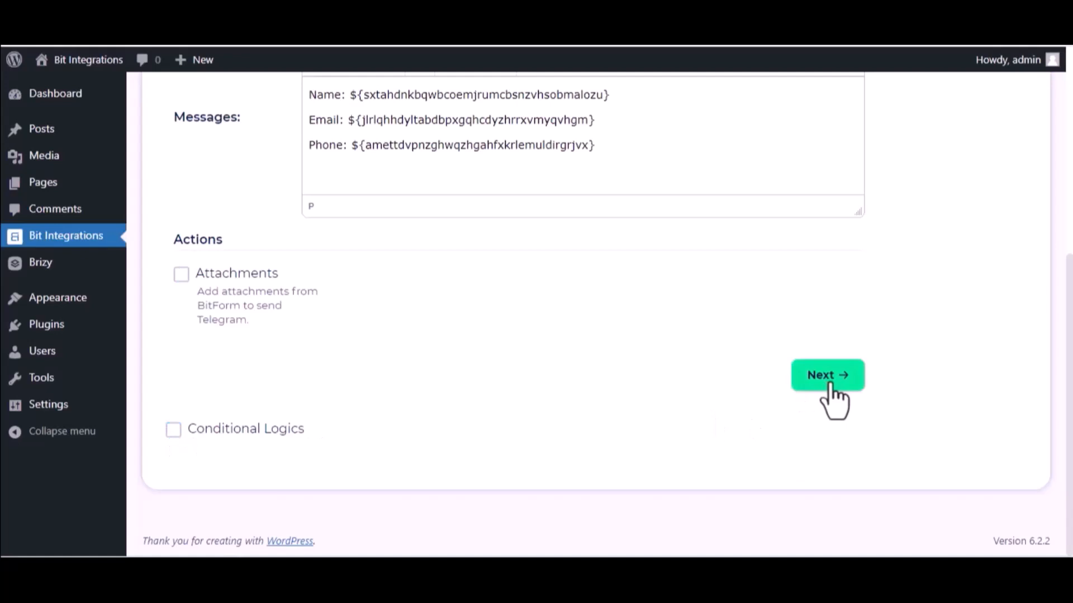
pyautogui.click(827, 376)
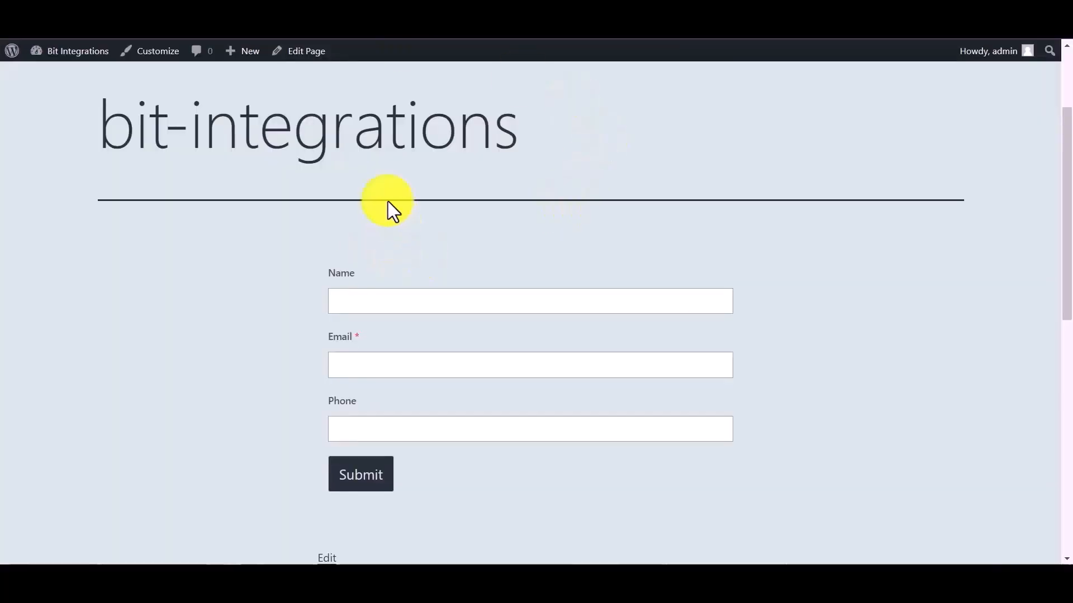
# Fill the contact form with Name 'Bit', Email and Phone '666' and submit it.
pyautogui.click(529, 300)
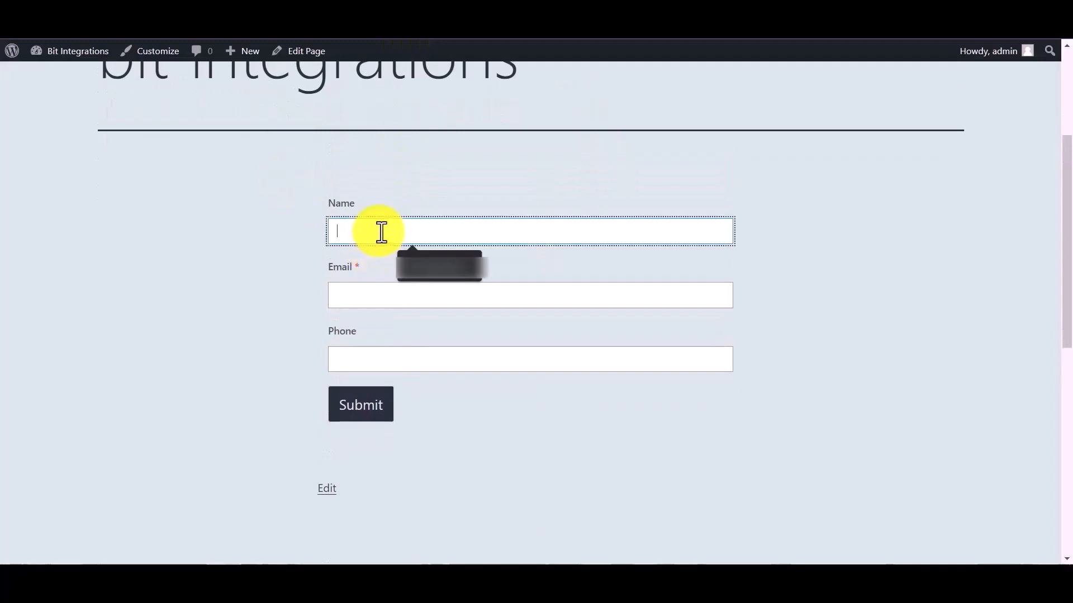
pyautogui.write('Bit Integ')
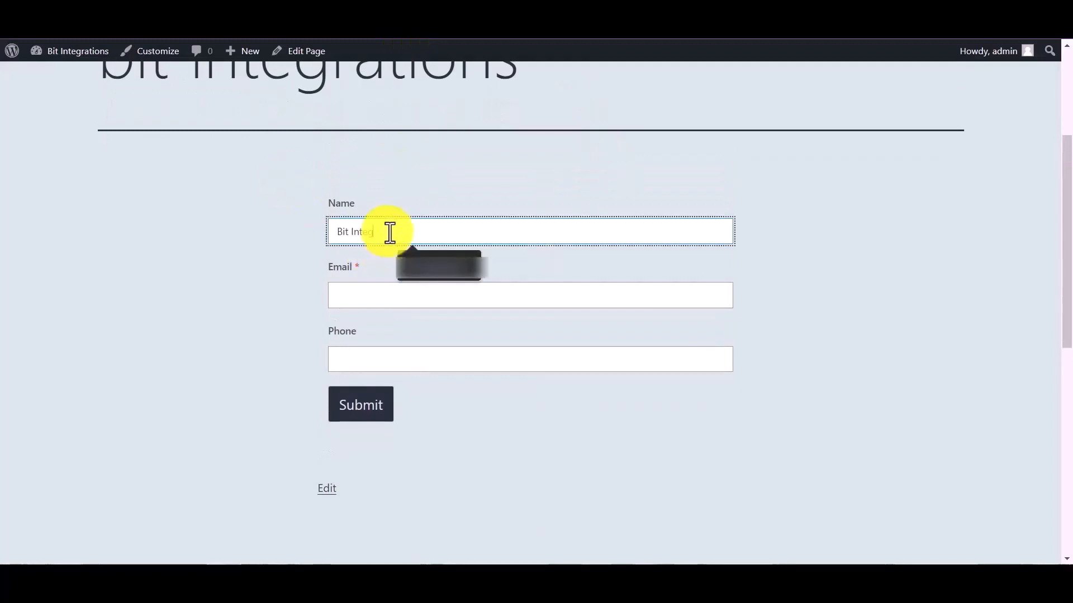
pyautogui.click(529, 295)
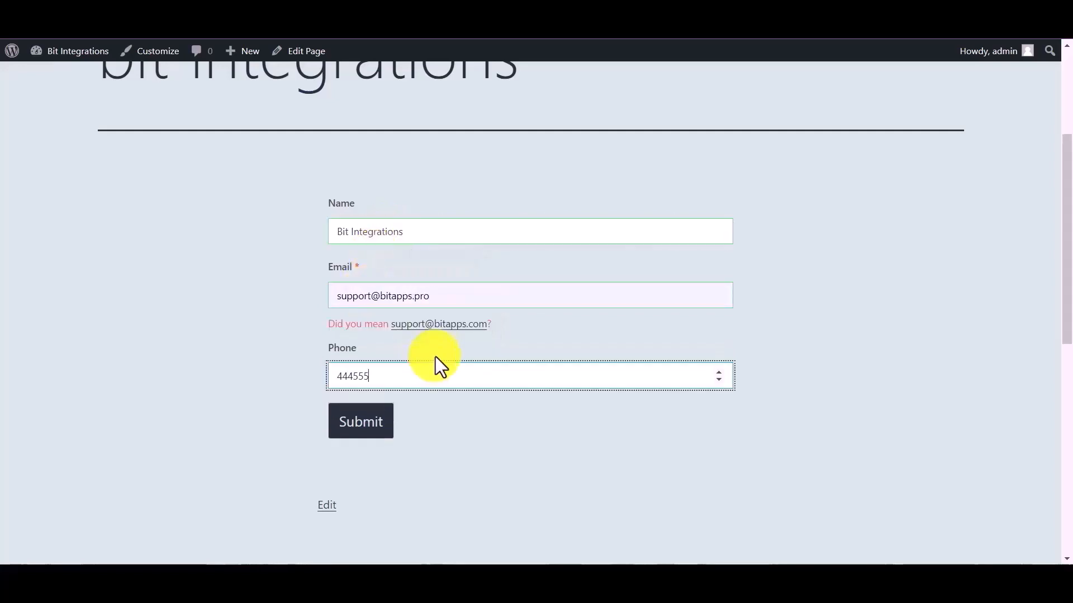
pyautogui.write('666')
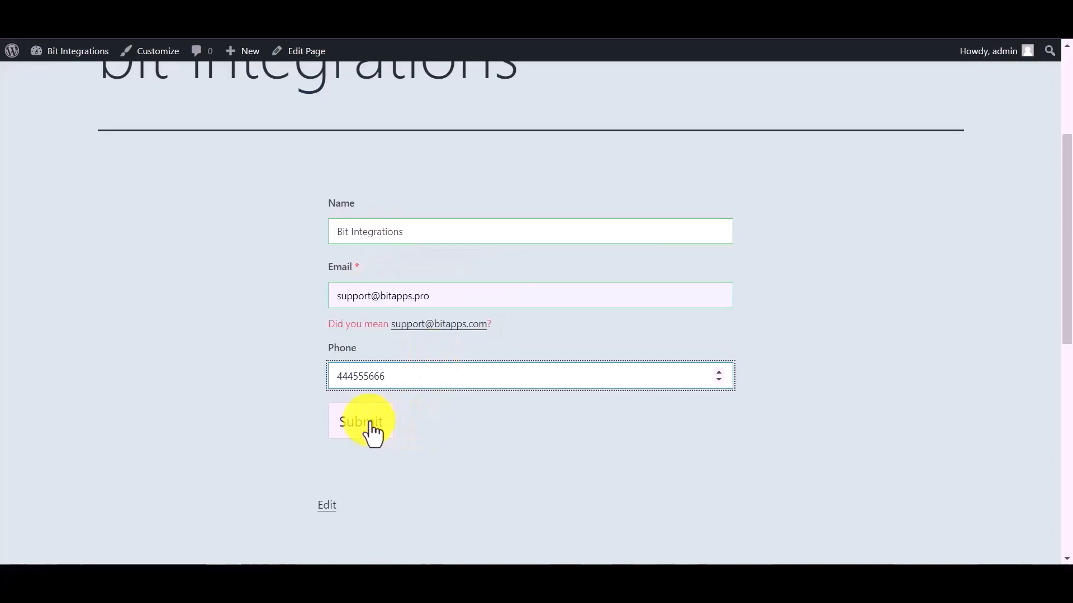
pyautogui.click(361, 421)
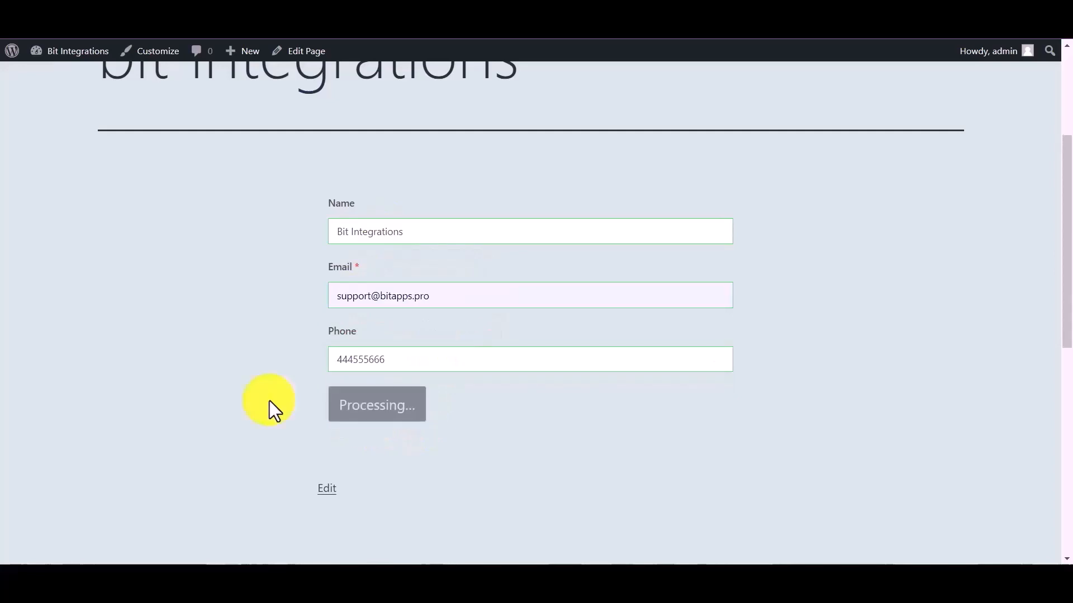
pyautogui.click(377, 405)
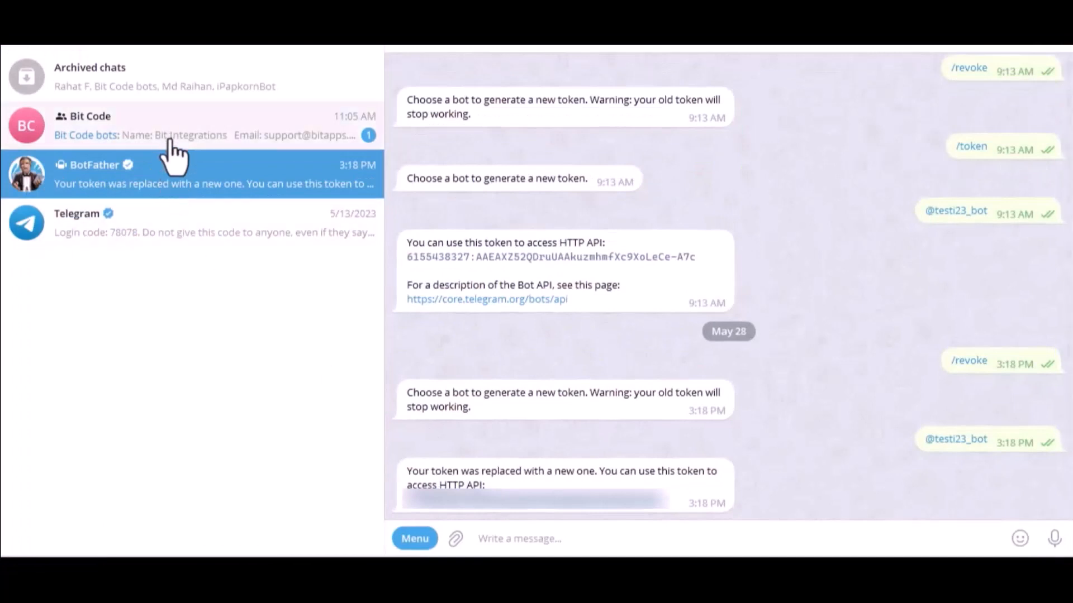
# View the submitted Name, Email and Phone message in the Bit Code Telegram chat.
pyautogui.click(191, 125)
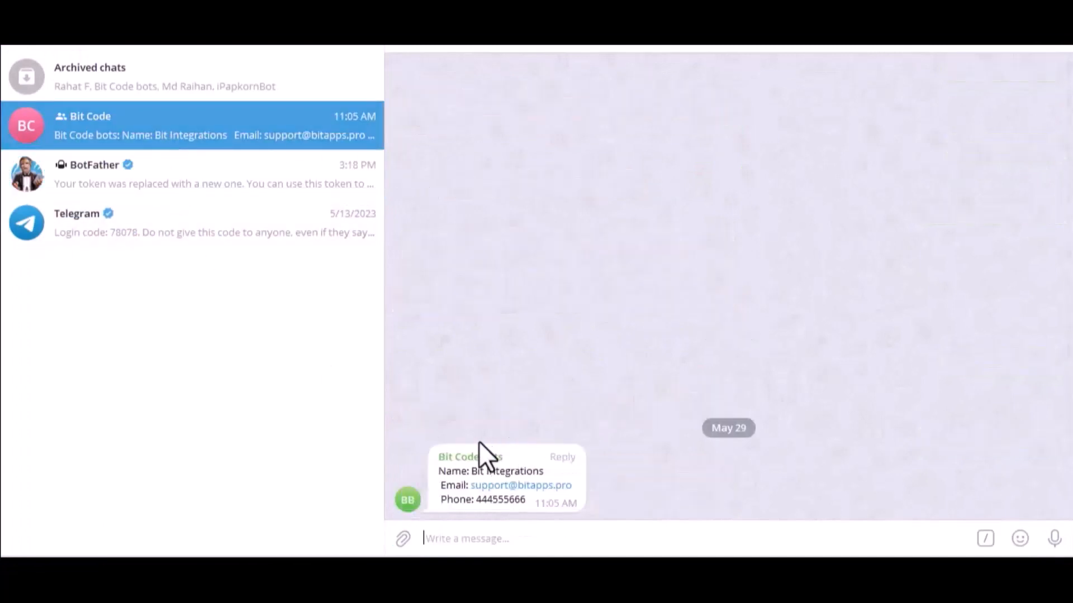